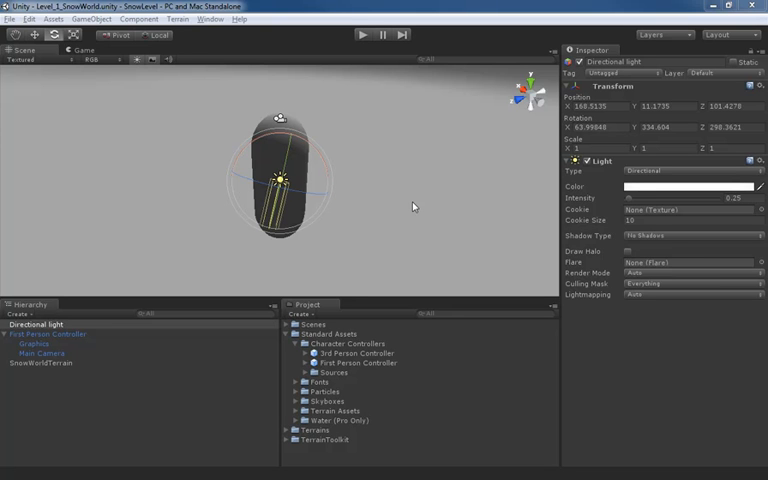
pyautogui.moveTo(120, 56)
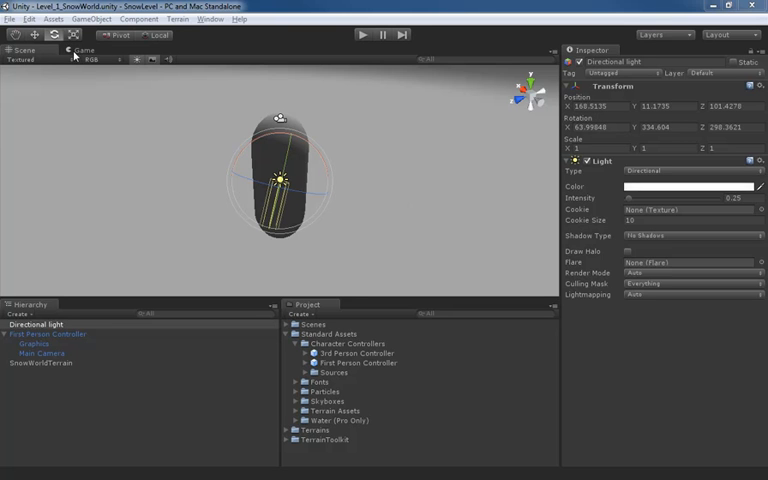
# Step: Bring up the Game view docked beside the Scene view of the campground terrain
pyautogui.click(86, 52)
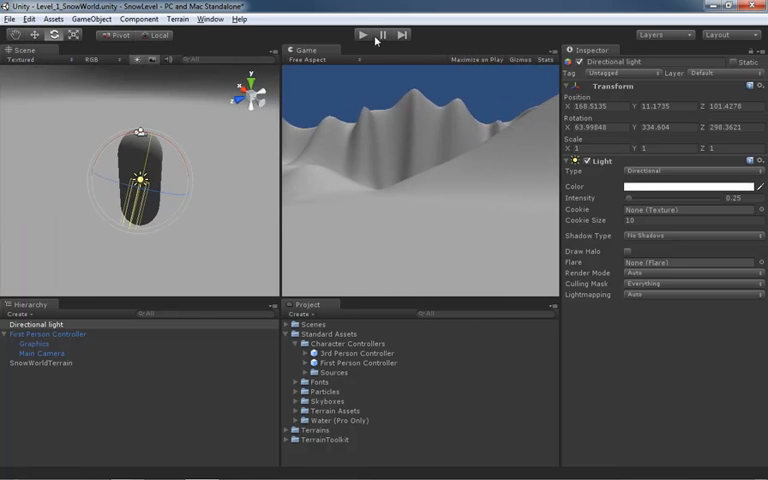
# Step: Undock the Game view so it floats as its own window over the Scene view
pyautogui.click(364, 34)
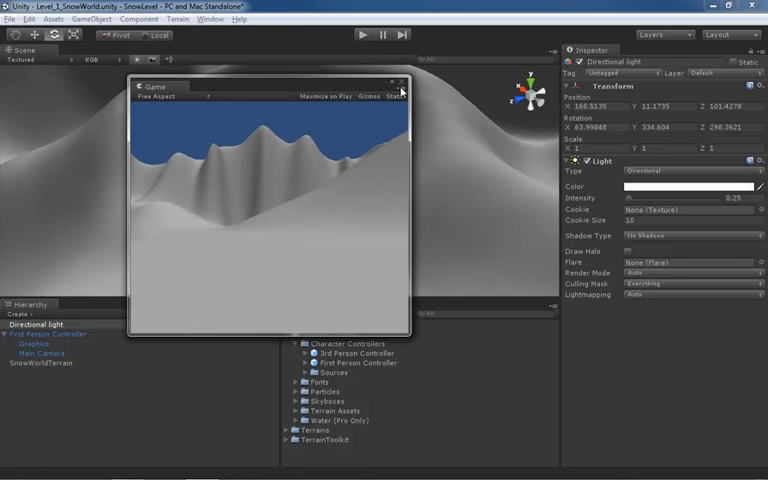
# Step: Close the floating Game window and re-add Game as a docked tab via Add Tab
pyautogui.click(400, 80)
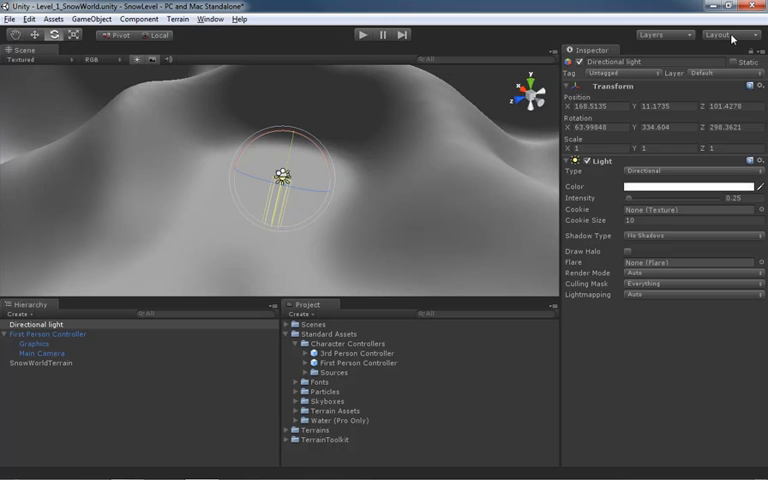
pyautogui.moveTo(584, 42)
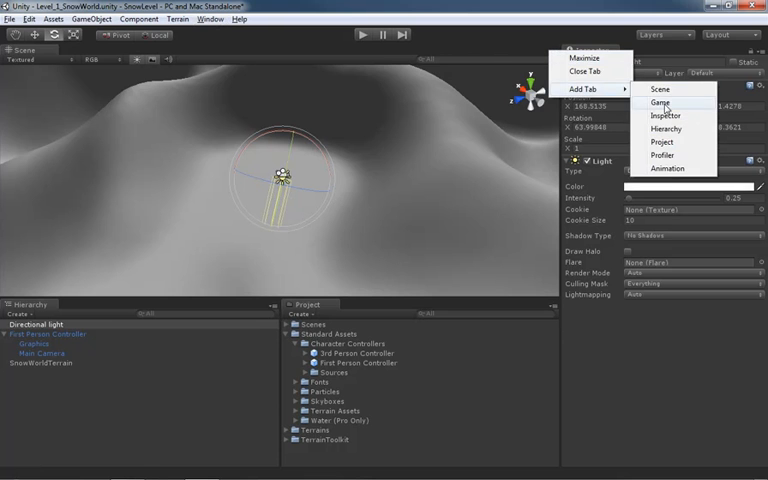
pyautogui.click(660, 102)
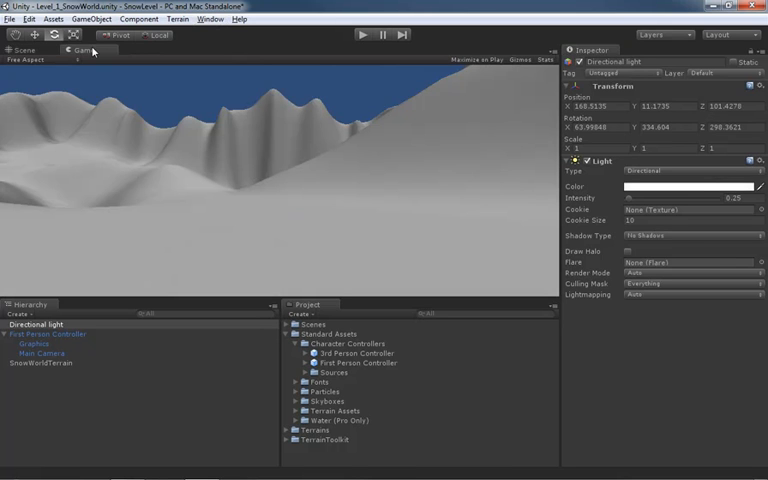
pyautogui.moveTo(512, 166)
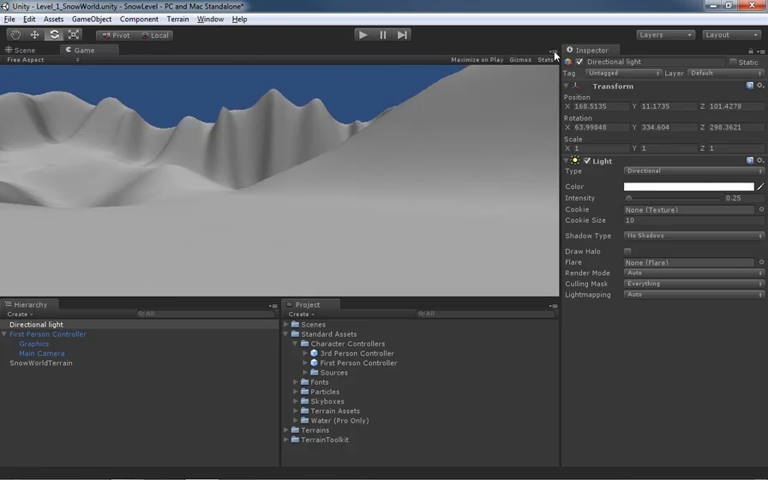
pyautogui.moveTo(472, 126)
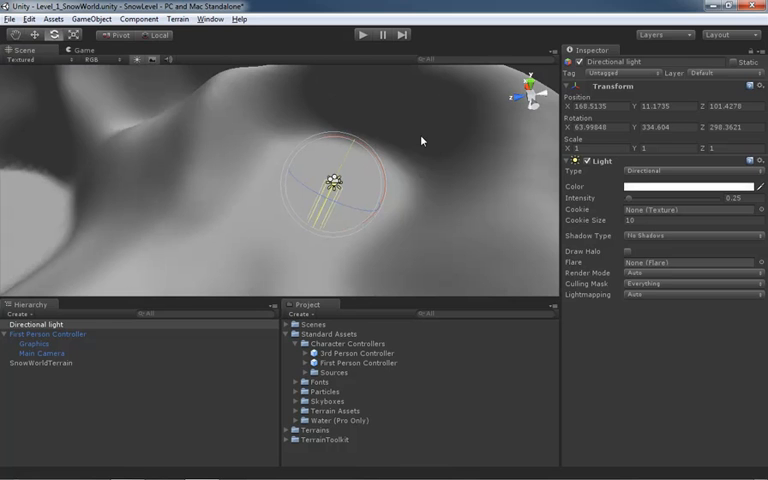
# Step: Select SnowWorldTerrain and activate the Smooth Height brush to even out its bumps
pyautogui.click(40, 364)
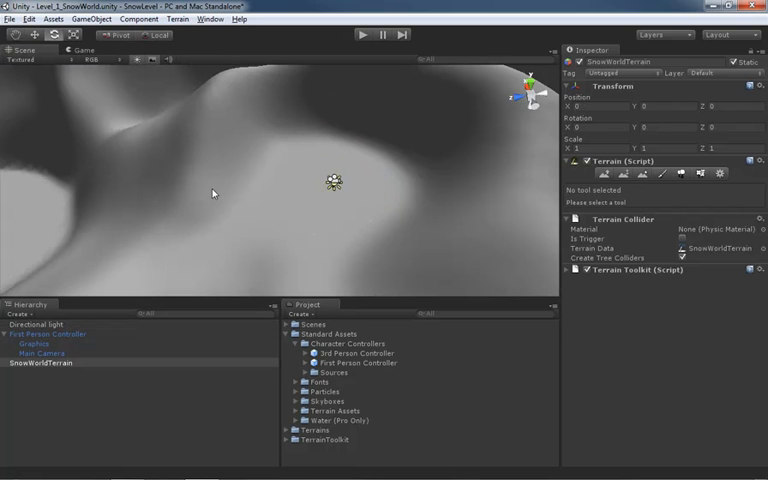
pyautogui.moveTo(216, 168)
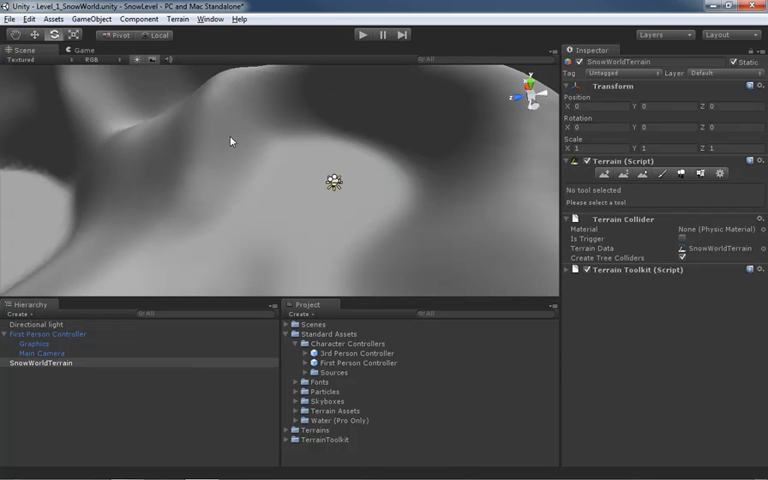
pyautogui.moveTo(58, 366)
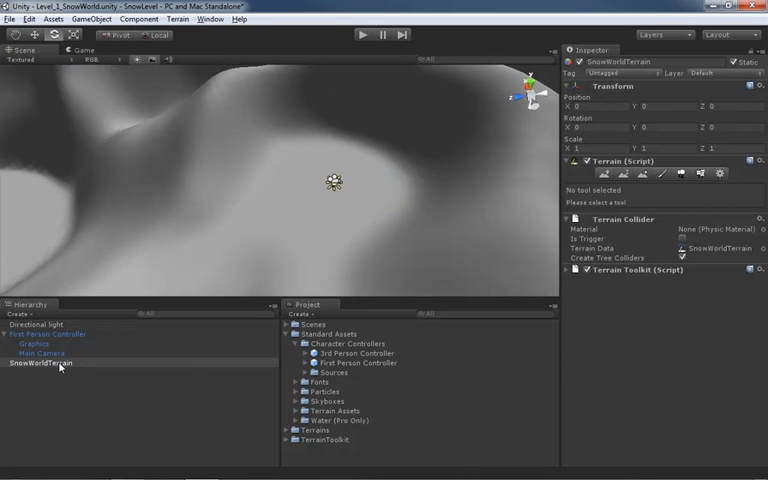
pyautogui.click(36, 364)
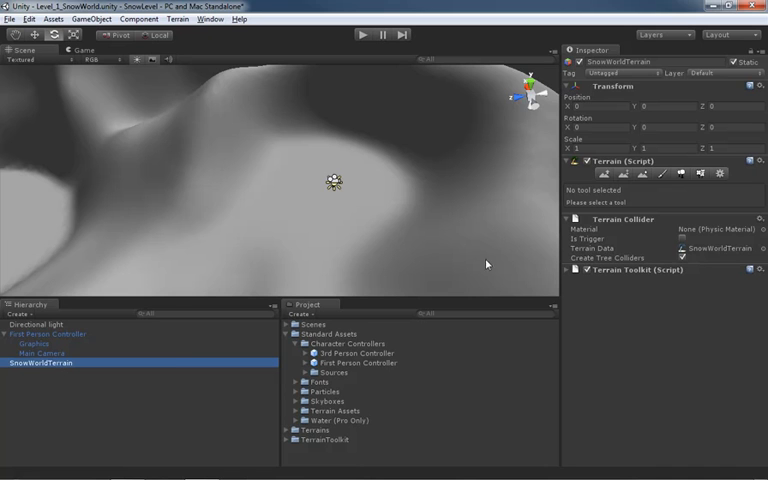
pyautogui.moveTo(308, 160)
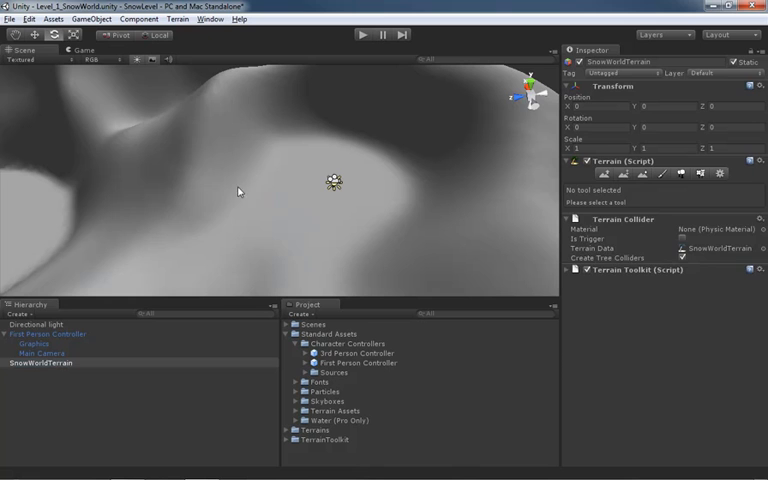
pyautogui.click(584, 174)
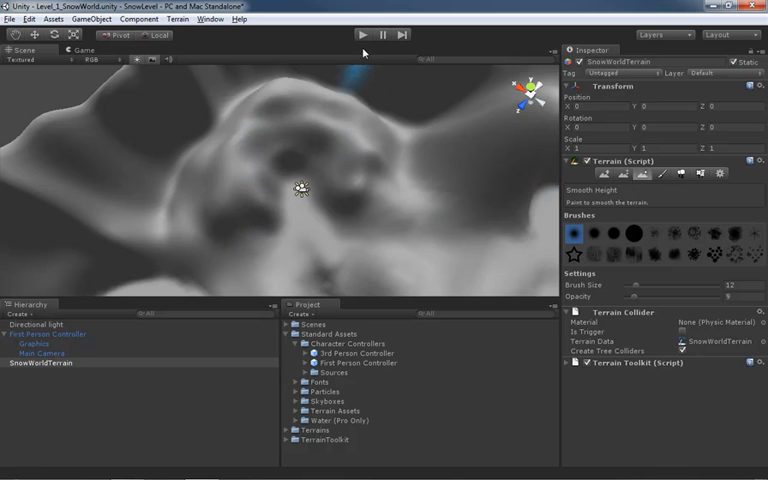
# Step: Switch to Paint Height, enlarge and strengthen the brush, and raise the ground near the player
pyautogui.click(364, 32)
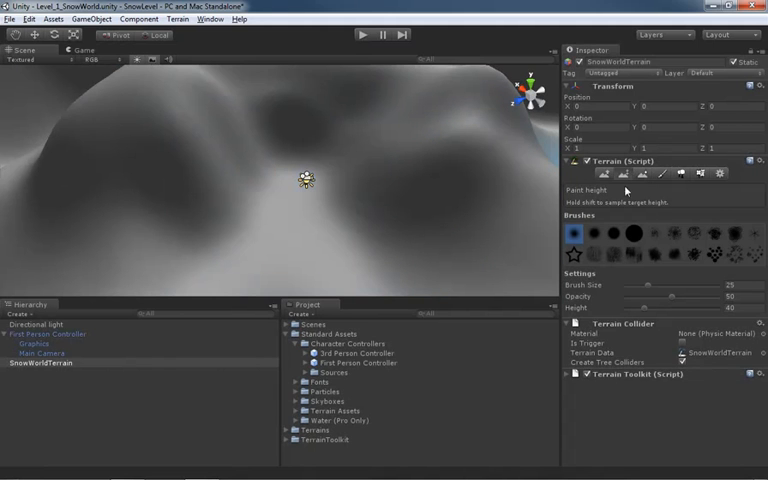
pyautogui.moveTo(660, 308); pyautogui.dragTo(640, 308)
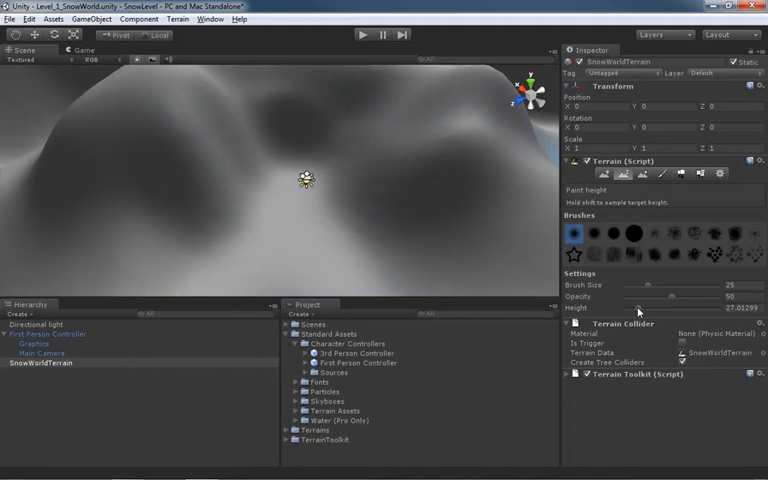
pyautogui.moveTo(648, 308); pyautogui.dragTo(640, 308)
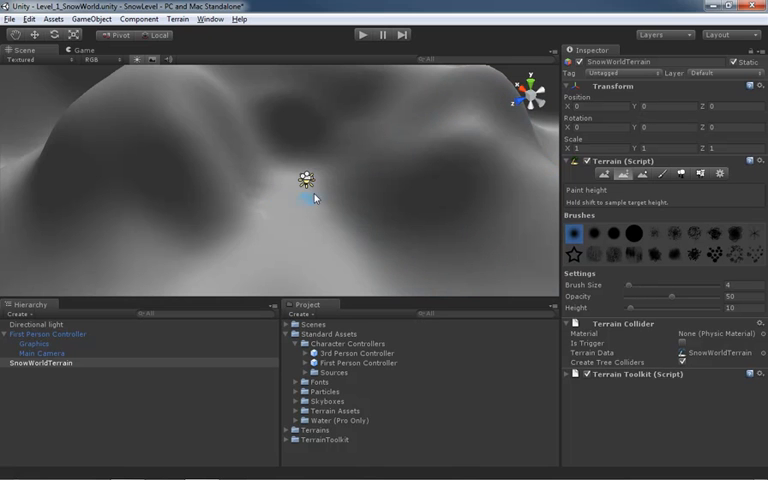
pyautogui.click(308, 190)
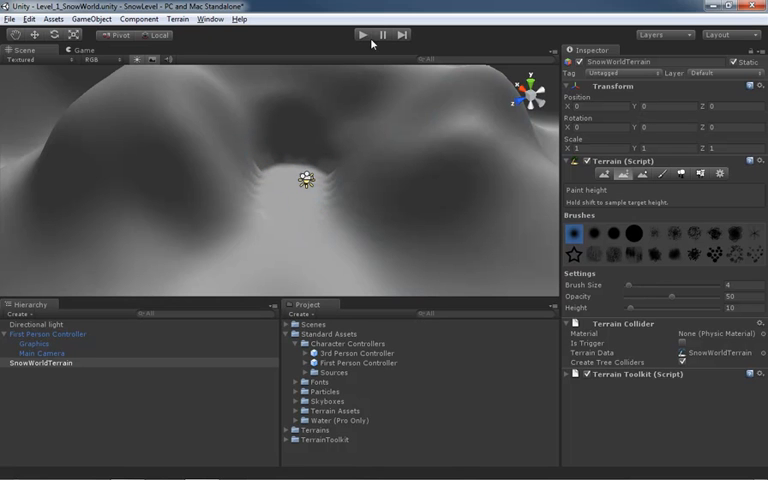
# Step: Run Play mode to walk the reshaped hills as the First Person Controller, then stop it
pyautogui.click(364, 34)
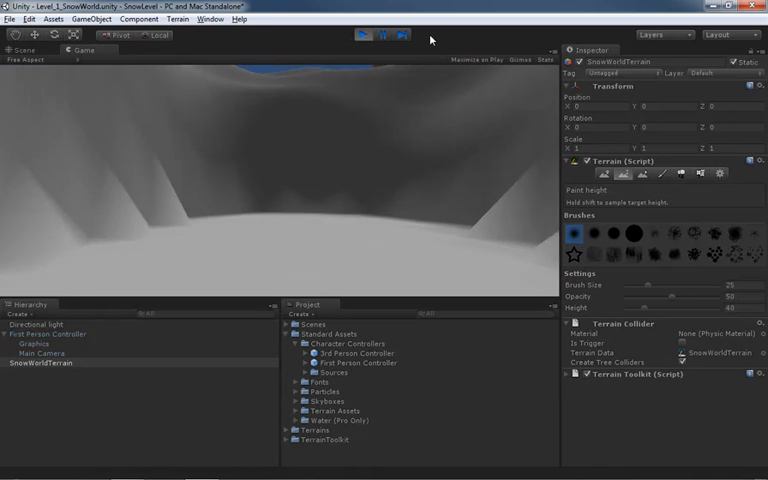
pyautogui.click(380, 36)
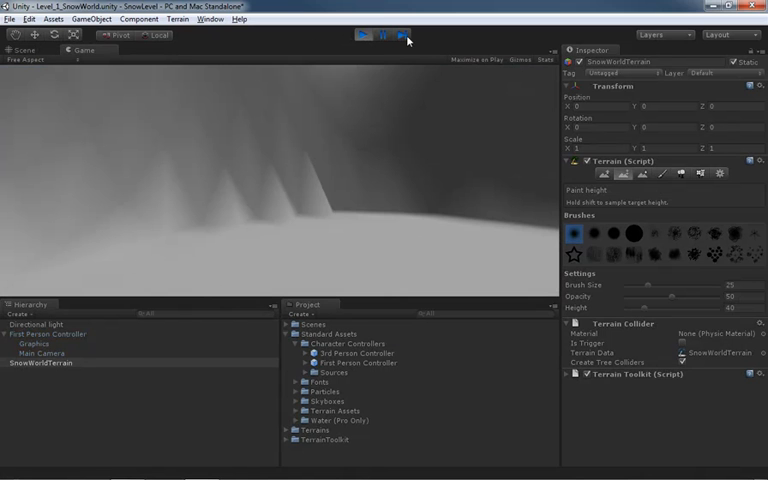
pyautogui.click(382, 36)
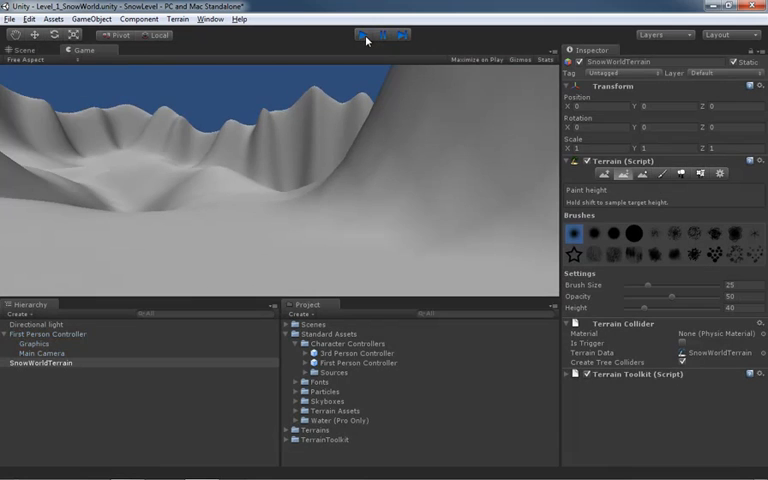
# Step: Do more height painting on the terrain and enter Play mode to view it first-person
pyautogui.click(352, 34)
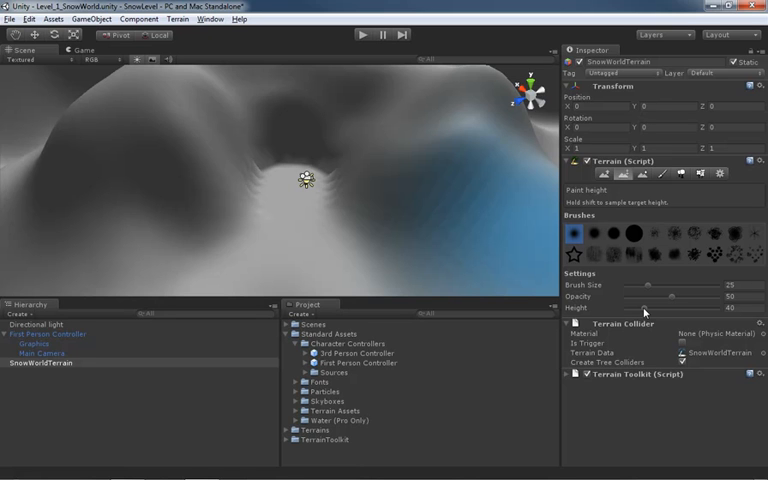
pyautogui.moveTo(660, 316)
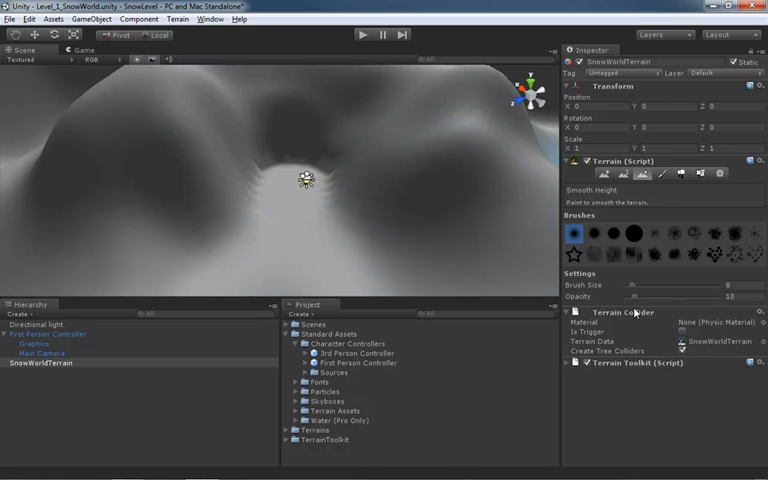
pyautogui.click(260, 176)
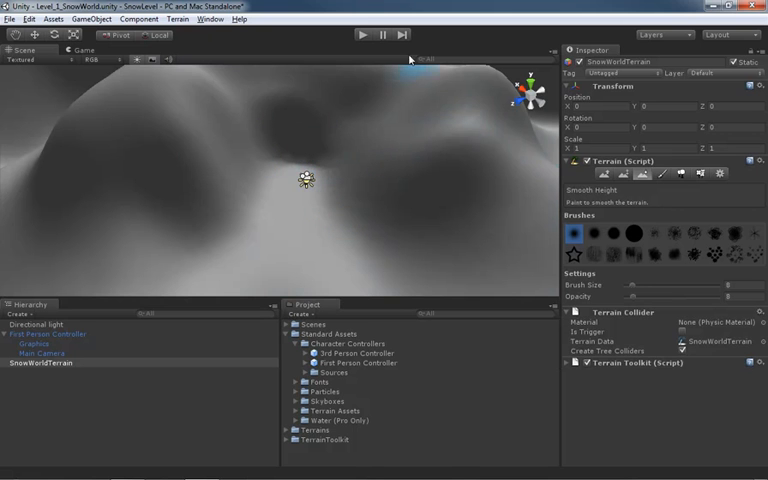
pyautogui.click(348, 36)
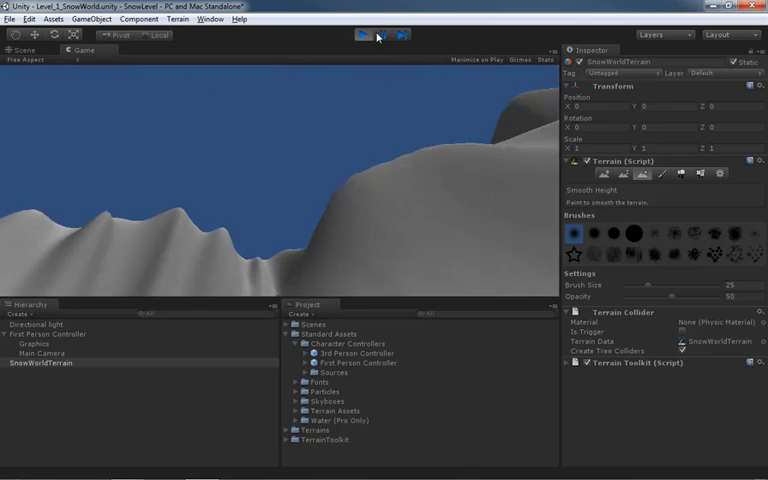
# Step: Exit Play mode and smooth the bumpy winding trail with the Smooth Height brush
pyautogui.click(364, 34)
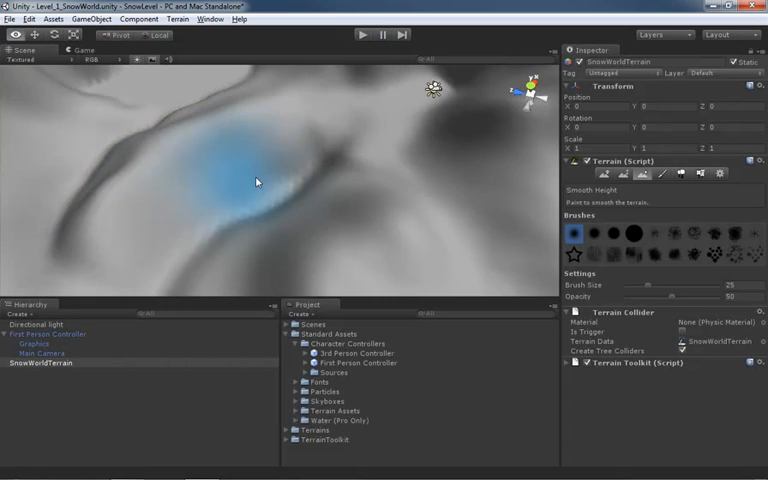
pyautogui.moveTo(258, 182); pyautogui.dragTo(336, 148)
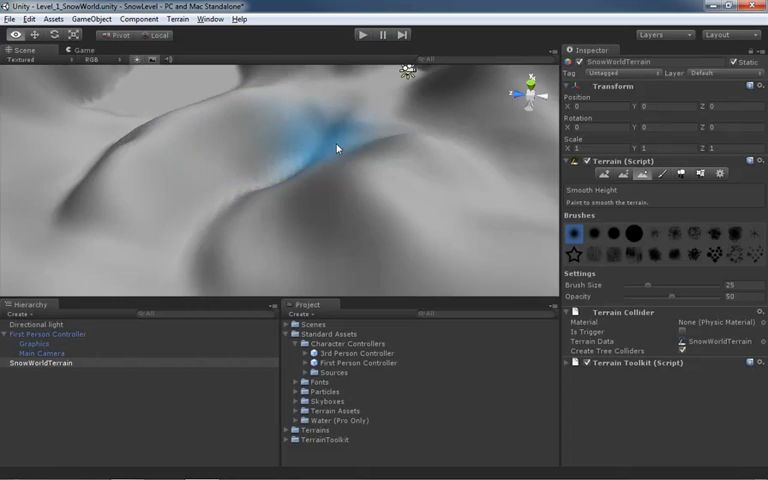
pyautogui.moveTo(336, 148); pyautogui.dragTo(246, 228)
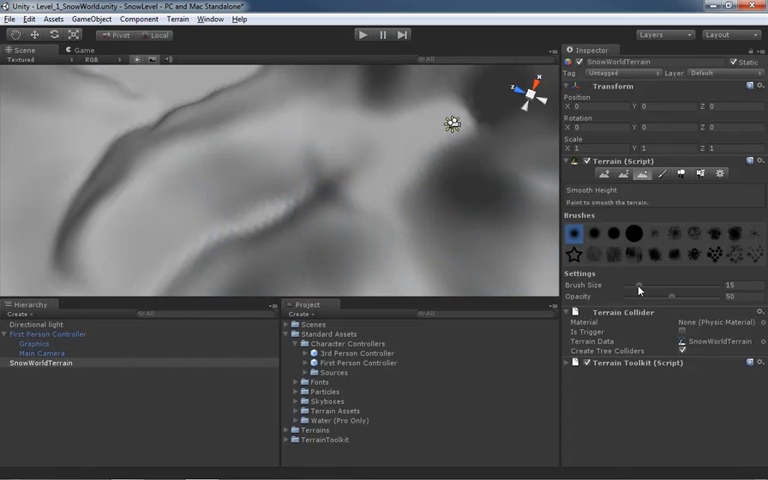
pyautogui.click(238, 228)
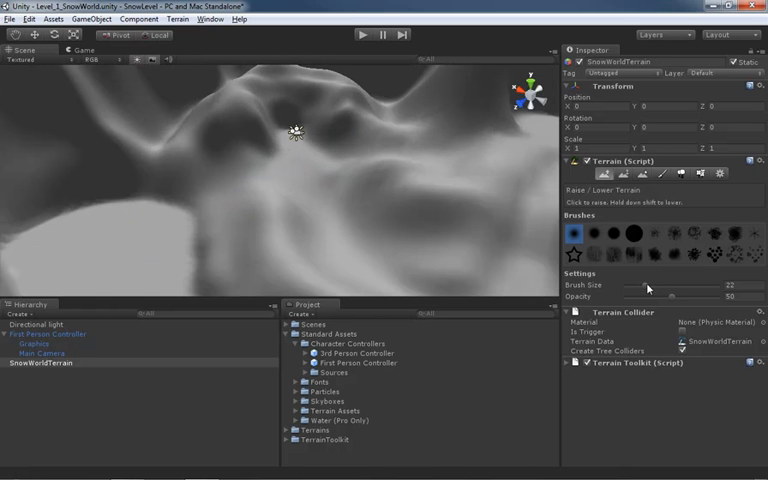
# Step: Switch to Raise/Lower Terrain and raise ridges beside the channel-like trail
pyautogui.click(240, 170)
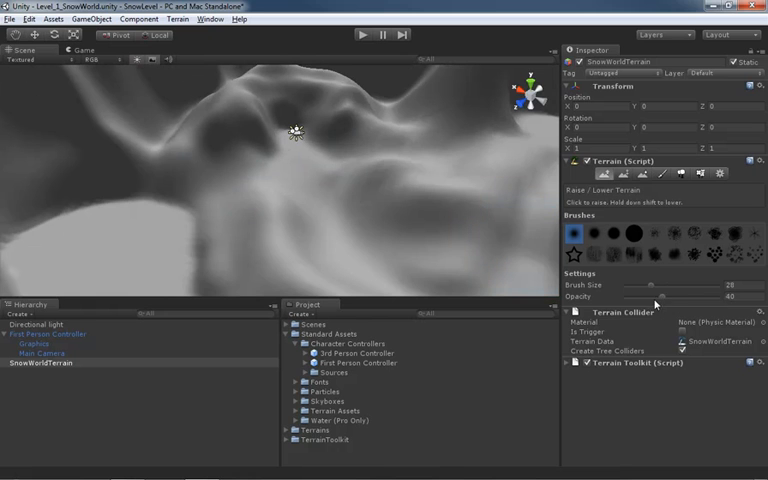
pyautogui.click(232, 200)
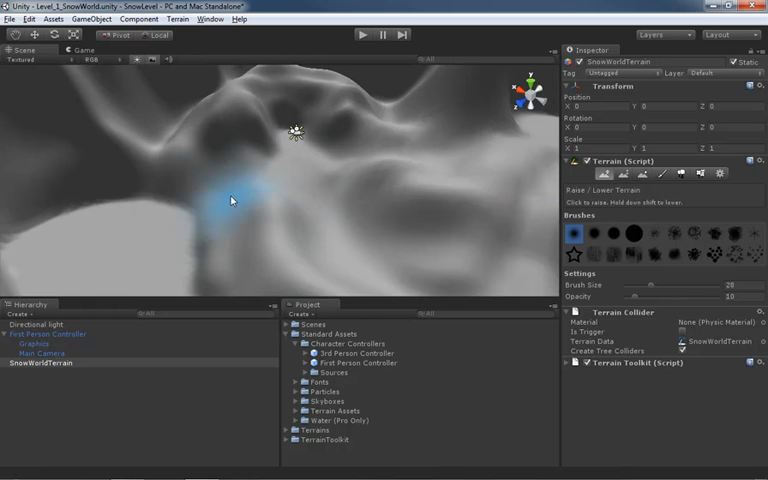
pyautogui.click(236, 198)
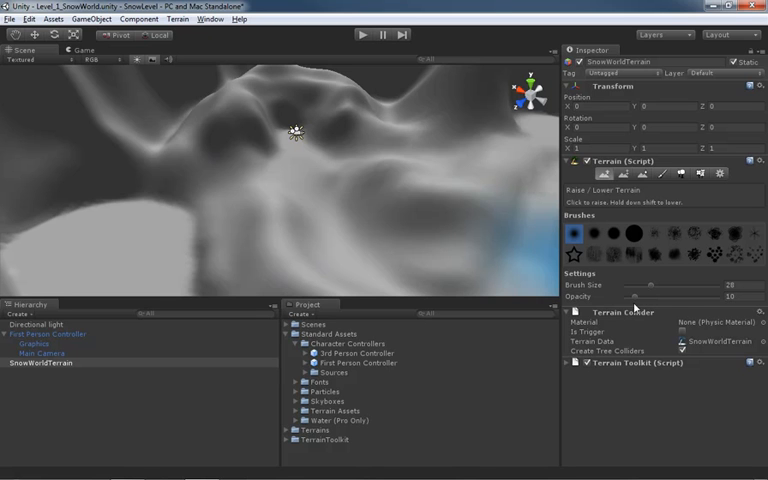
pyautogui.click(240, 140)
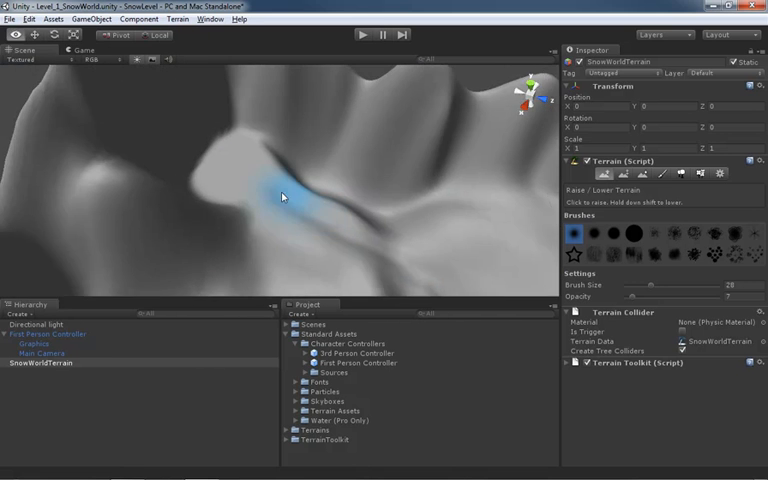
# Step: Raise a tall mound with steep peaks and build up the ridge edge beside it
pyautogui.click(264, 188)
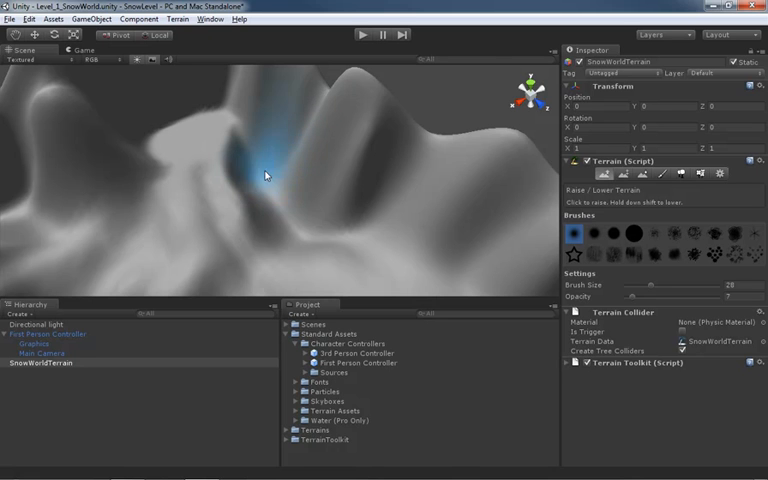
pyautogui.moveTo(264, 176); pyautogui.dragTo(280, 200)
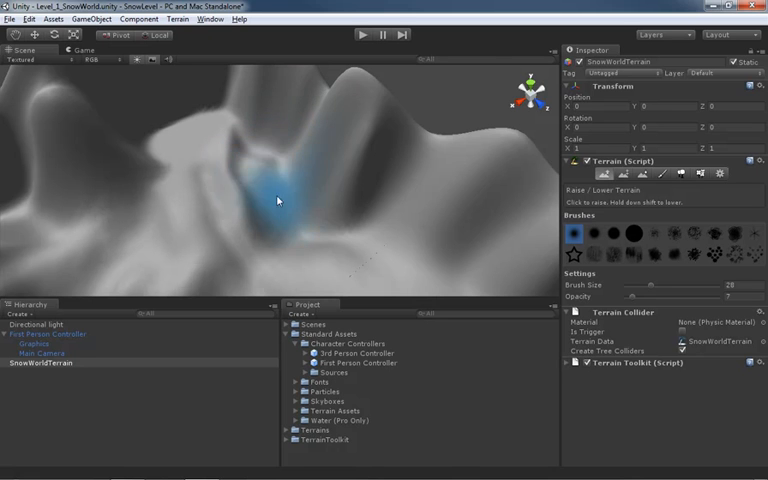
pyautogui.click(296, 218)
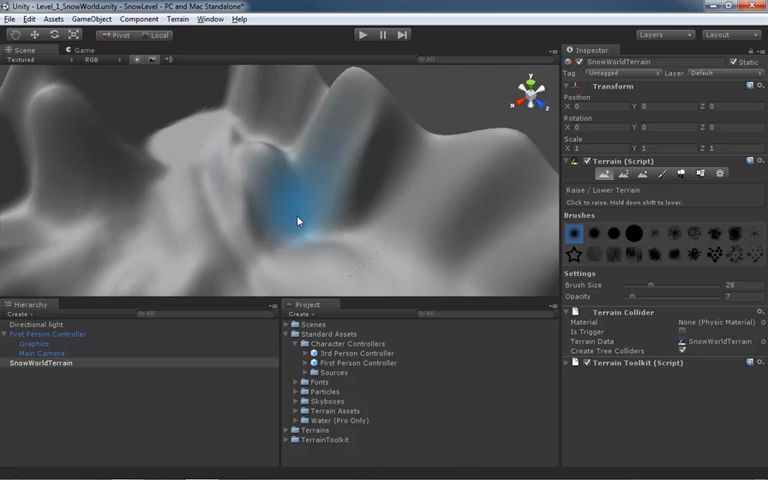
pyautogui.moveTo(298, 220); pyautogui.dragTo(326, 212)
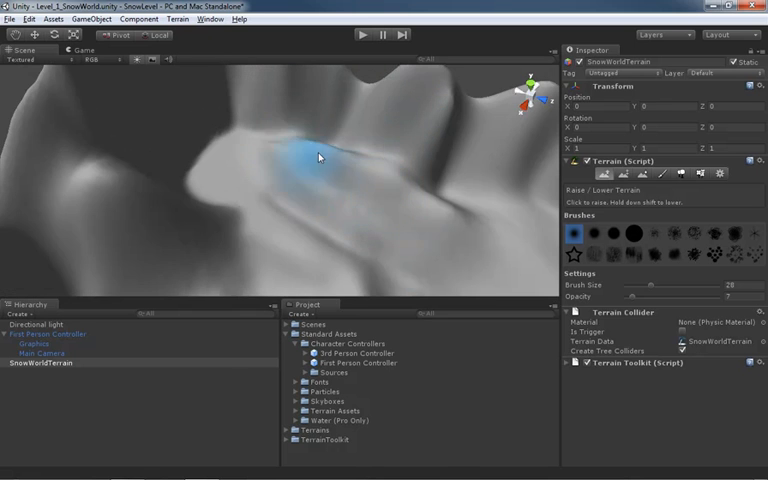
pyautogui.moveTo(320, 156); pyautogui.dragTo(324, 200)
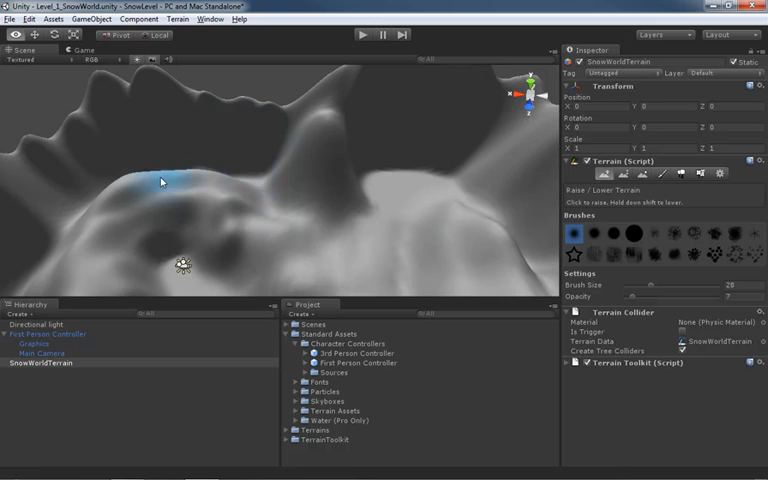
pyautogui.click(180, 190)
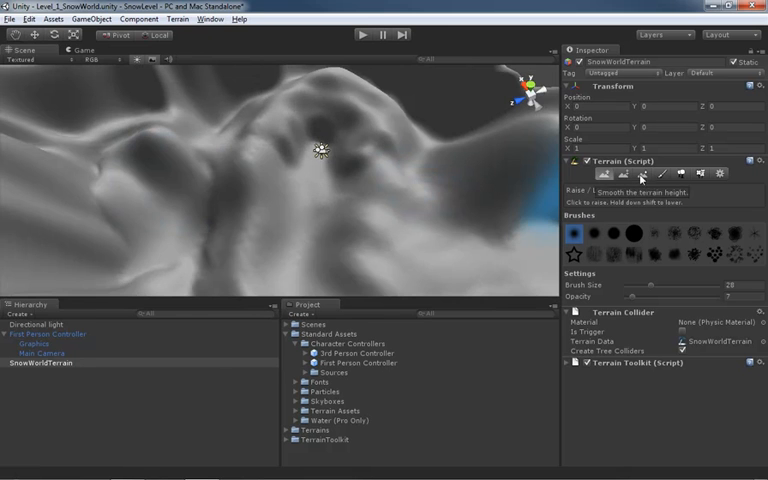
# Step: Activate the Smooth Height brush on the terrain to soften the sharp peaks
pyautogui.click(648, 174)
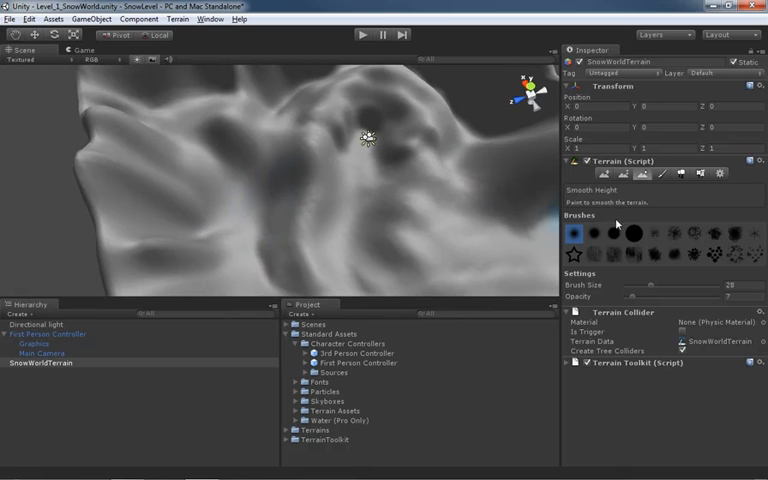
pyautogui.moveTo(604, 172)
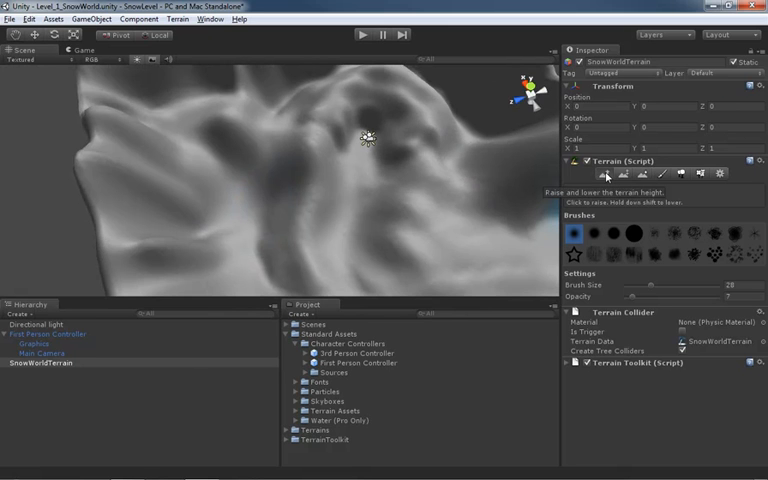
# Step: Pick the Raise/Lower Terrain brush, then enter Play mode to view the sculpted slopes
pyautogui.click(210, 196)
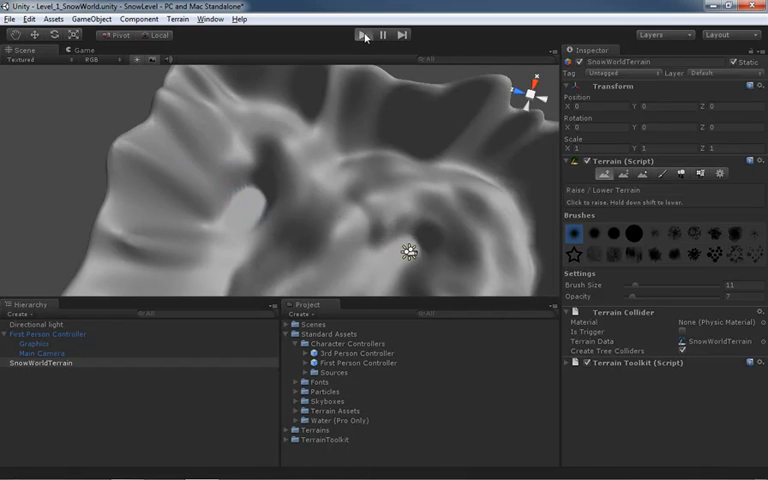
pyautogui.click(364, 34)
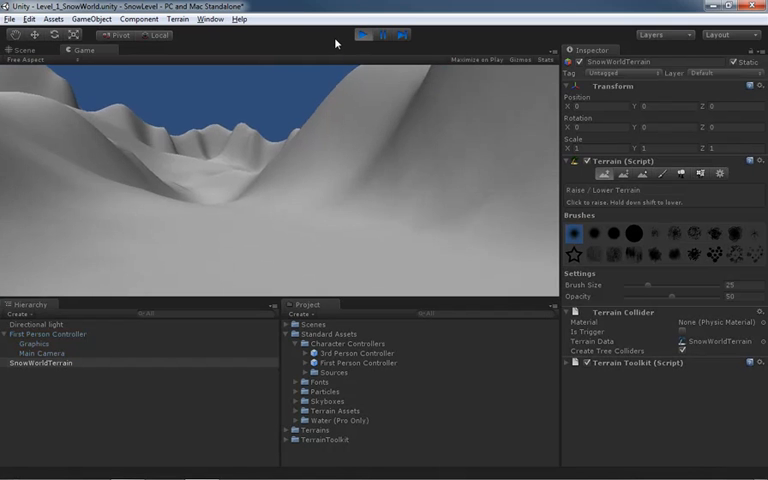
pyautogui.click(364, 36)
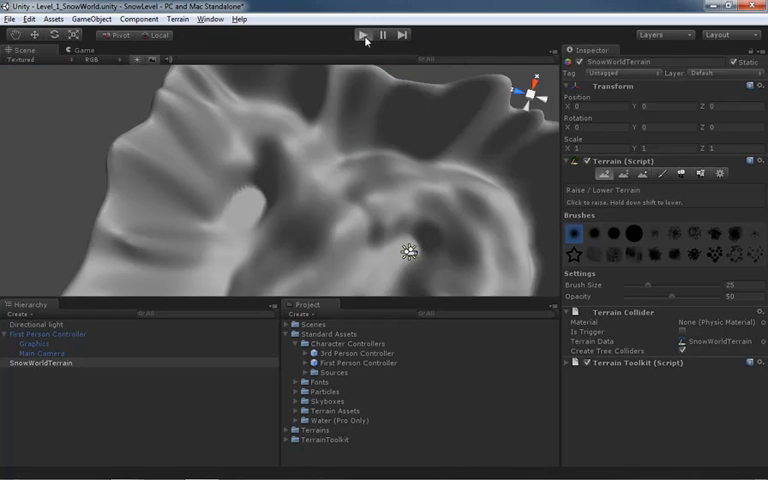
pyautogui.click(364, 34)
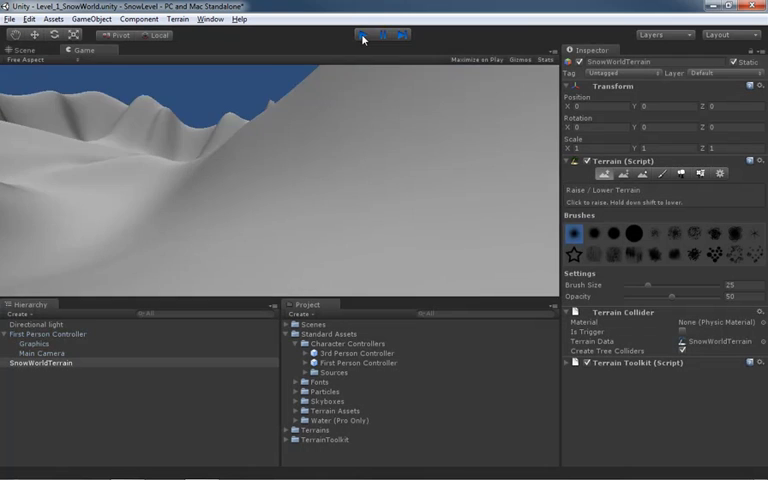
pyautogui.click(364, 34)
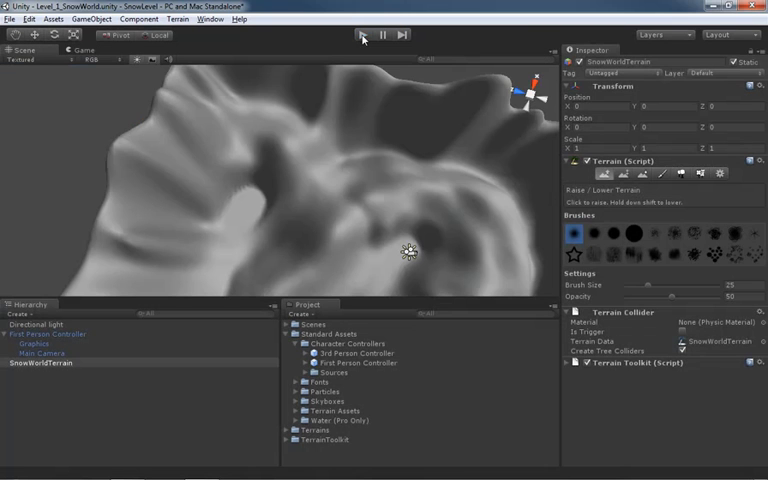
# Step: Drag the First Person Controller to a new spot on the terrain and start Play mode
pyautogui.click(410, 252)
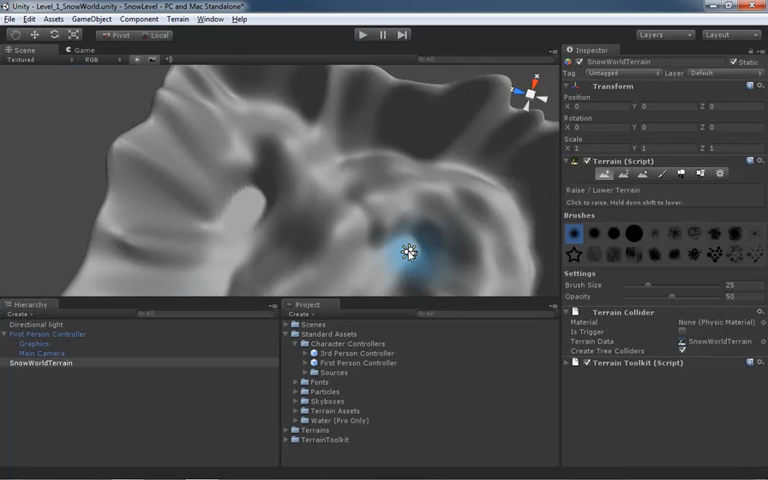
pyautogui.click(44, 334)
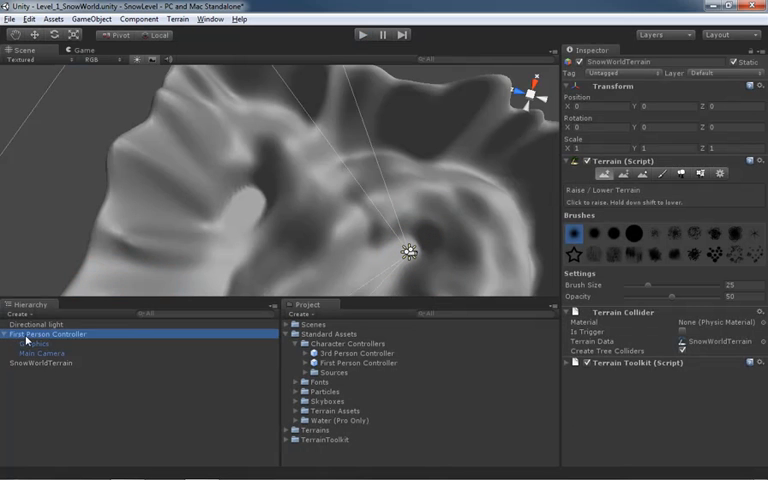
pyautogui.click(52, 334)
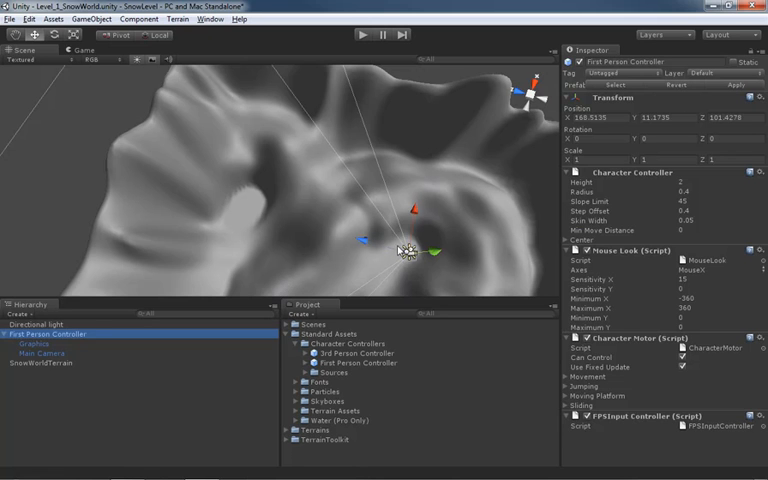
pyautogui.moveTo(404, 248); pyautogui.dragTo(220, 238)
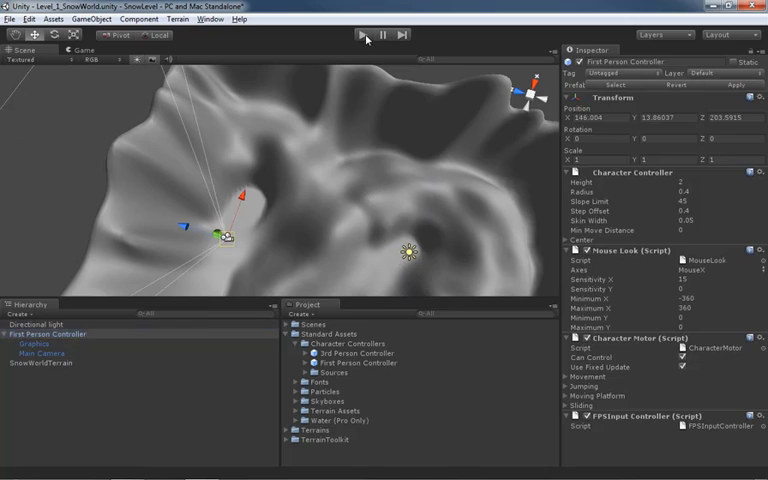
pyautogui.click(356, 34)
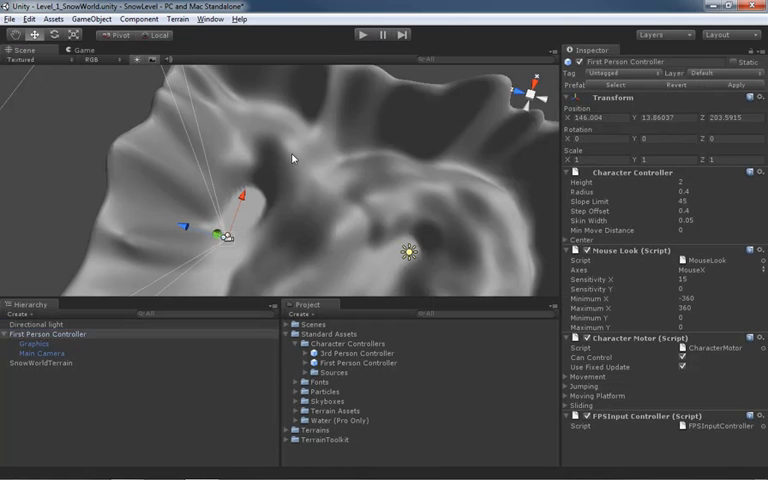
pyautogui.click(44, 364)
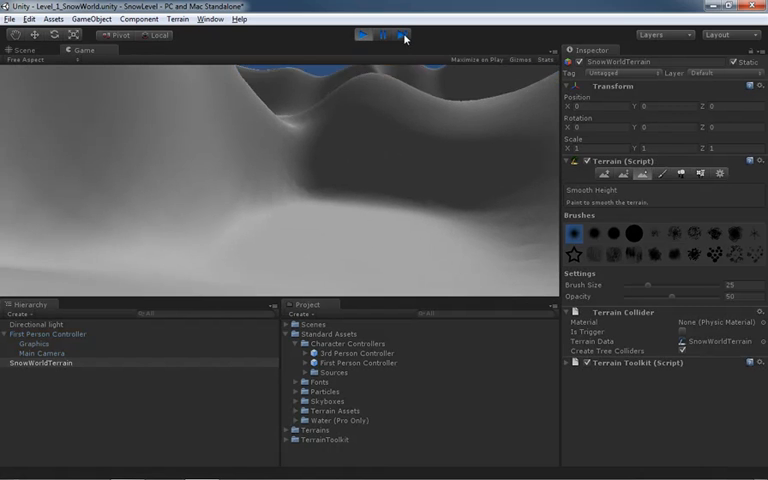
# Step: End Play mode after walking over the terrain, returning to terrain editing
pyautogui.click(364, 36)
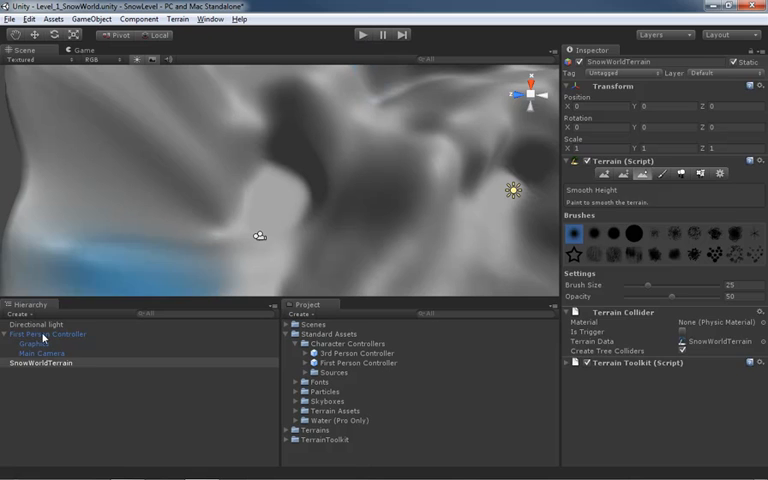
# Step: Raise the controller's Max Forward, Sideways and Backwards speeds in Character Motor
pyautogui.click(50, 334)
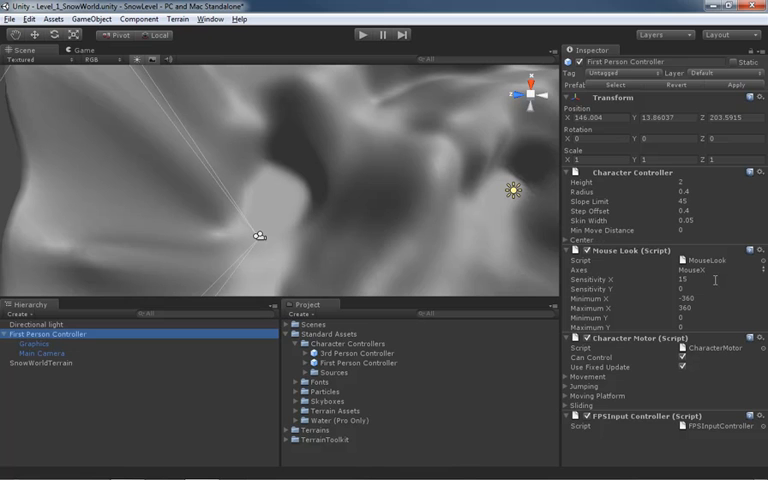
pyautogui.moveTo(640, 352)
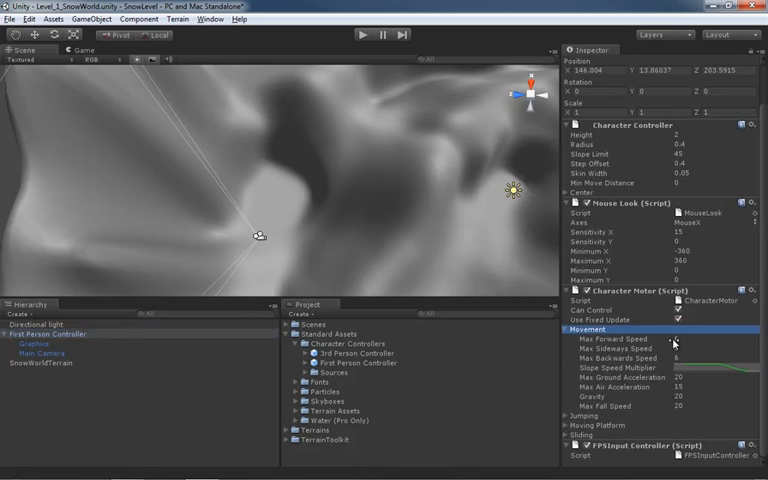
pyautogui.click(628, 338)
pyautogui.write('20')
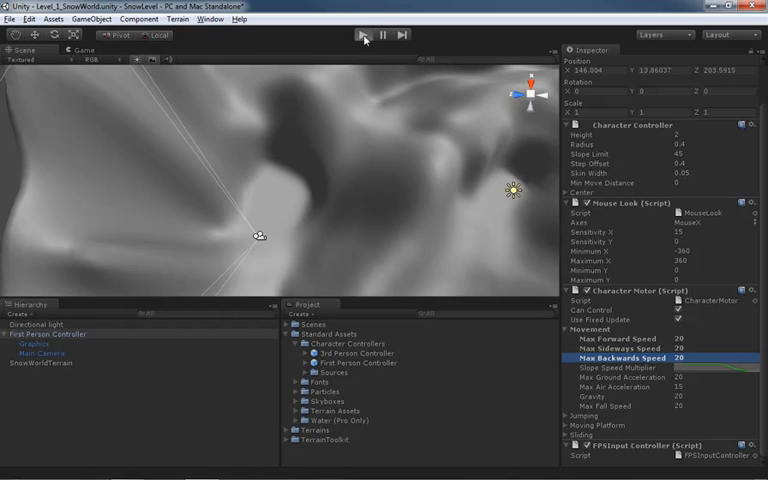
# Step: Play-test the faster controller through the valley, then stop Play mode
pyautogui.click(364, 34)
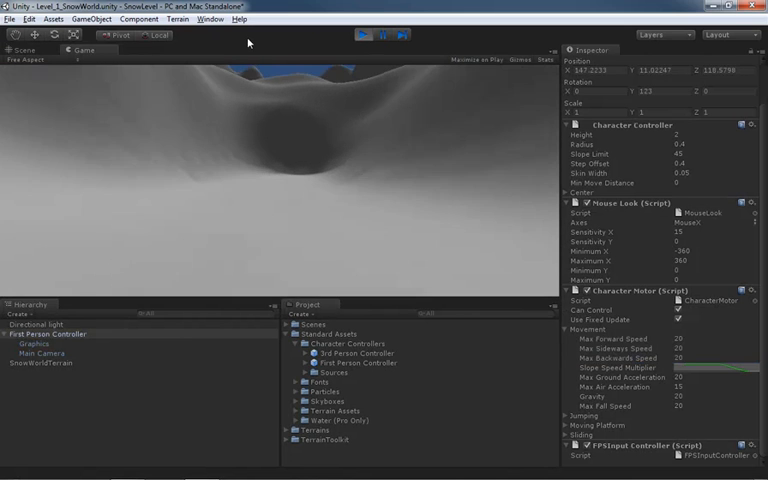
pyautogui.click(364, 36)
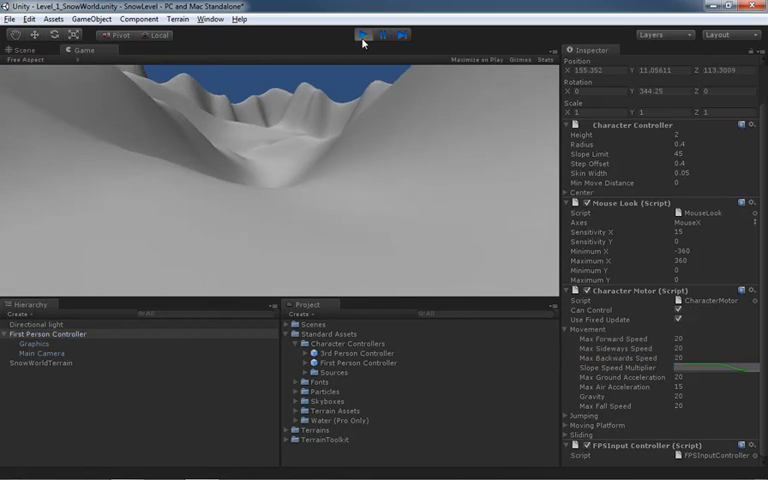
pyautogui.click(364, 36)
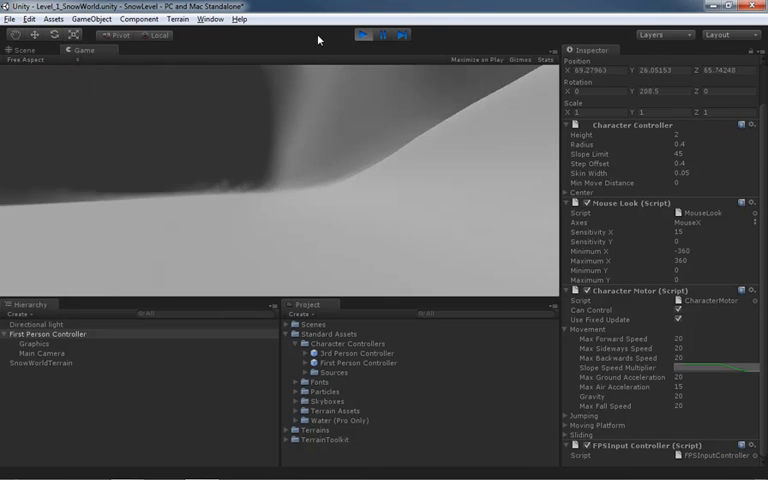
pyautogui.click(364, 36)
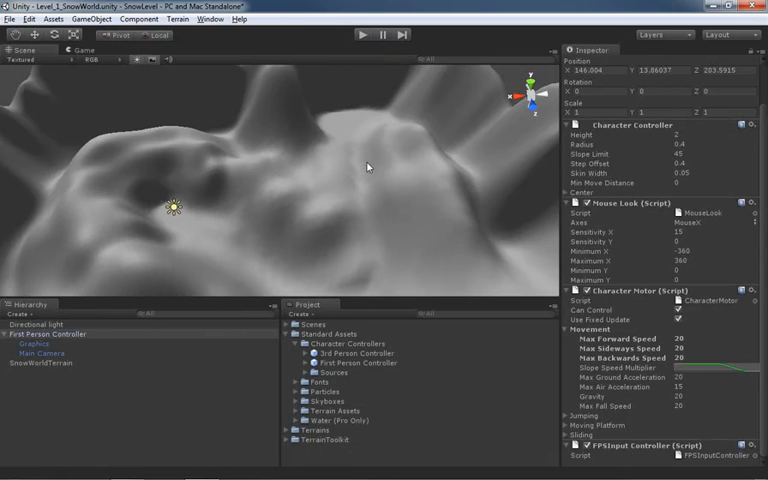
pyautogui.moveTo(328, 148)
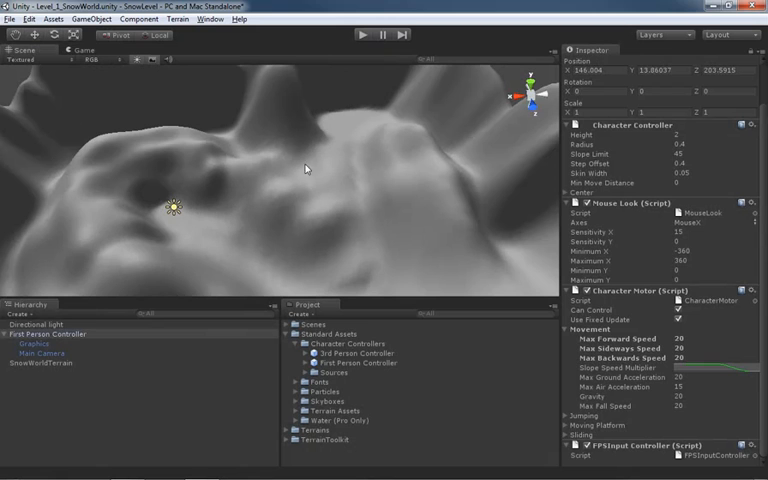
pyautogui.moveTo(296, 156)
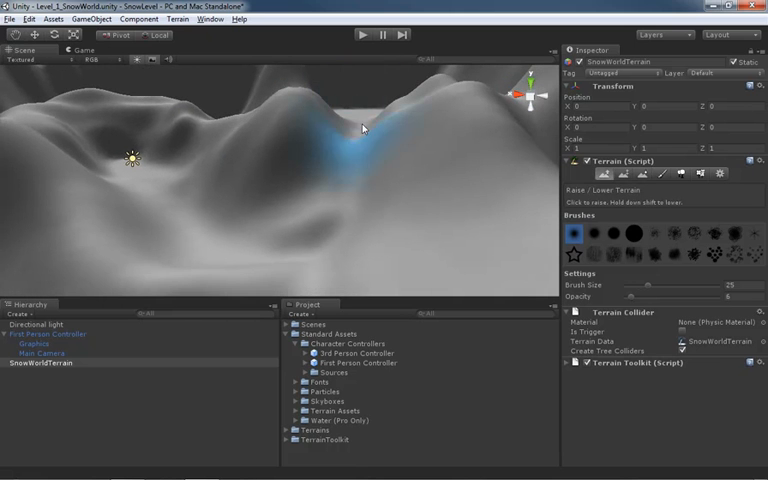
# Step: Raise the valley and left ridges and smooth the rough valley ground with the brushes
pyautogui.moveTo(364, 128); pyautogui.dragTo(366, 186)
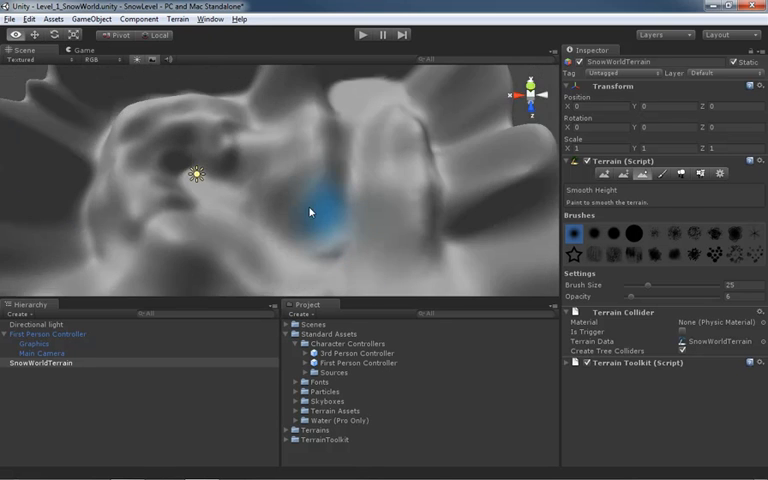
pyautogui.moveTo(310, 212); pyautogui.dragTo(356, 172)
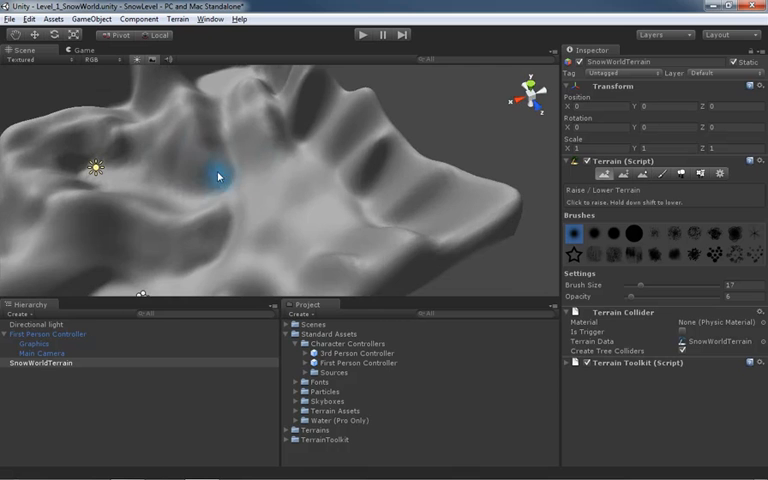
pyautogui.moveTo(216, 176); pyautogui.dragTo(200, 164)
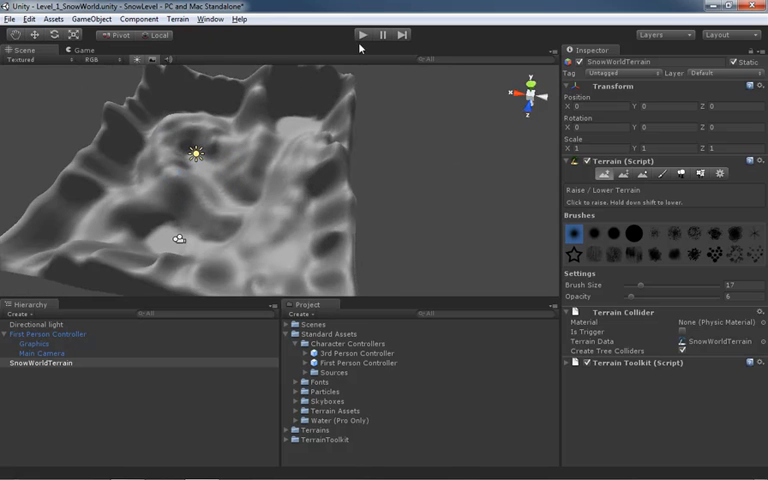
pyautogui.click(364, 34)
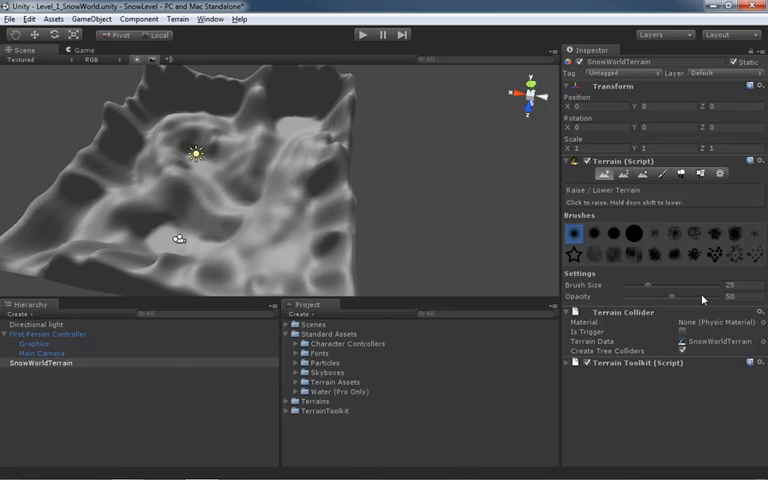
pyautogui.click(44, 334)
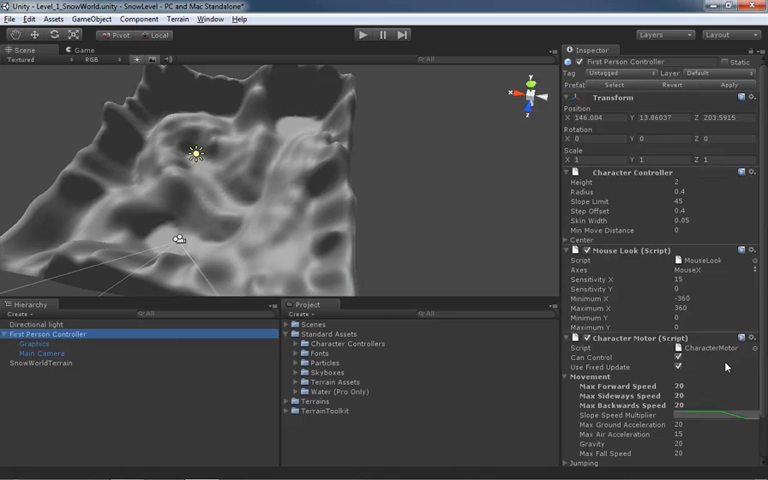